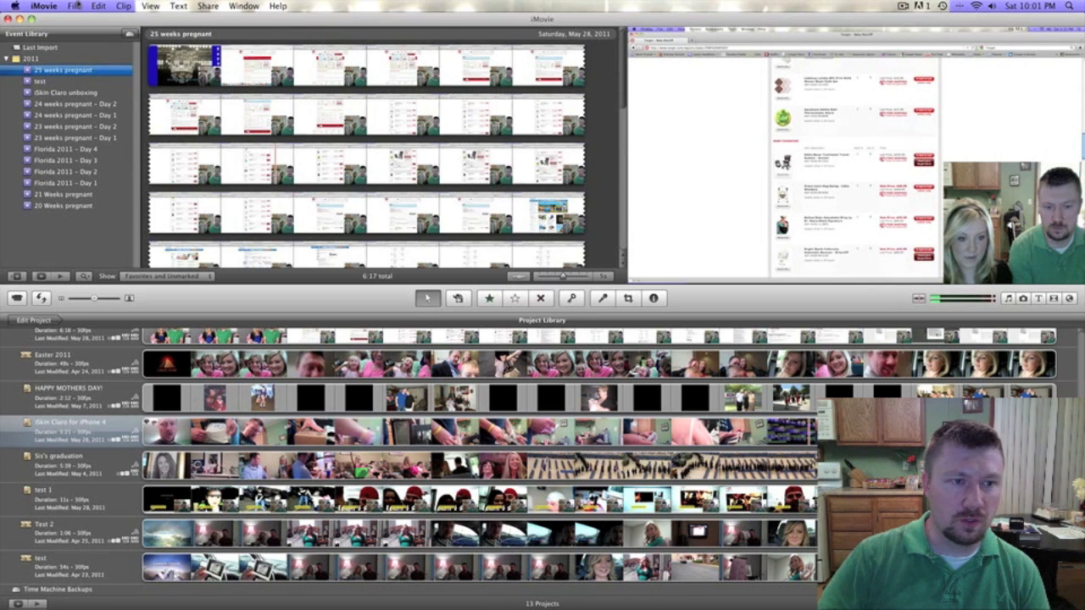
- Open the Import from Camera window for the connected Flip camcorder
left_click(73, 6)
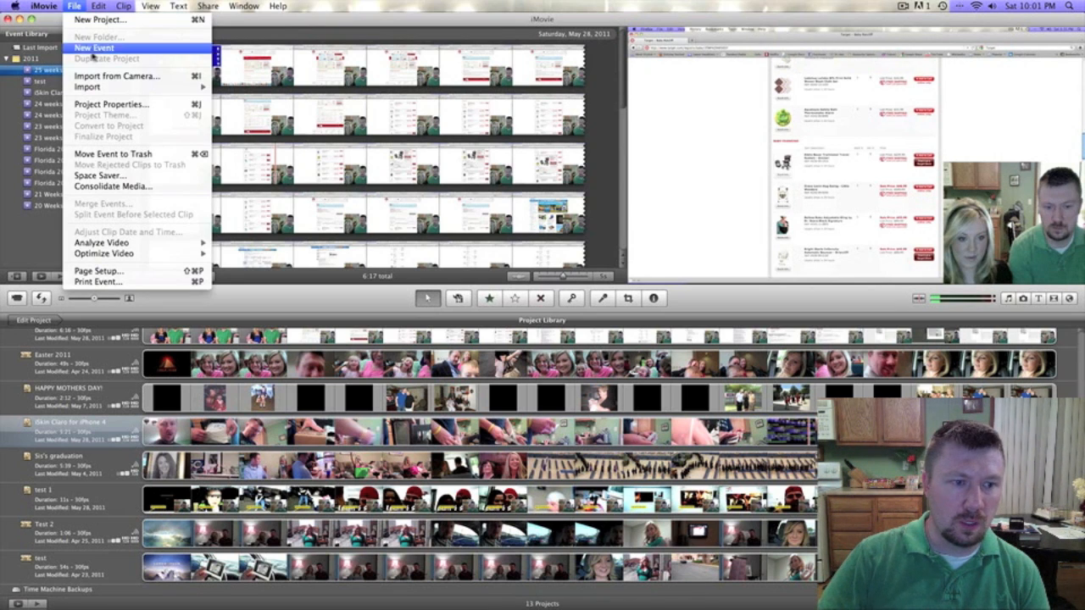
mouse_move(116, 76)
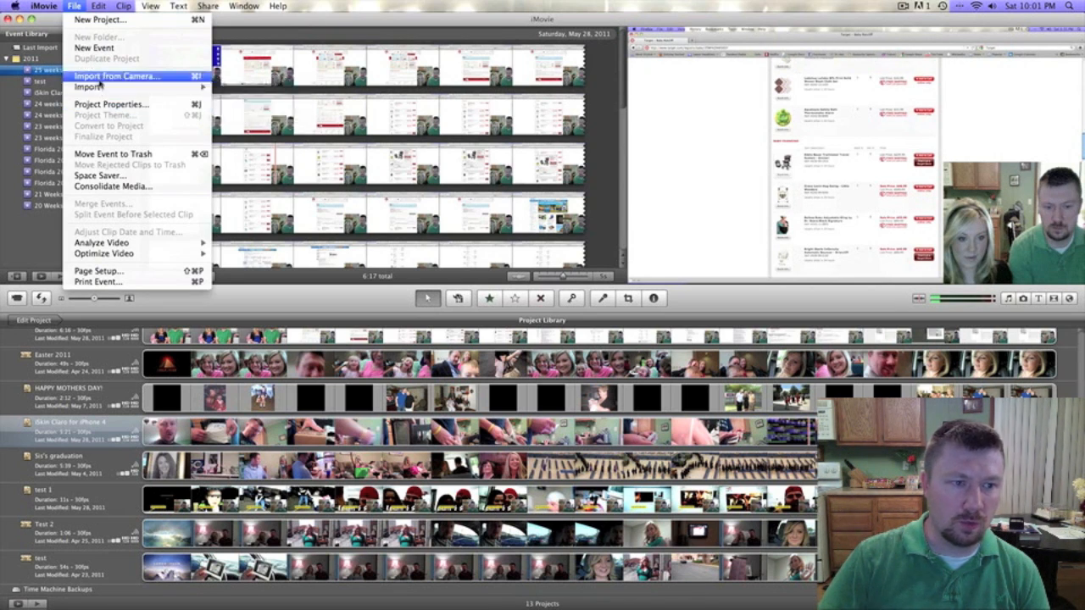
left_click(116, 76)
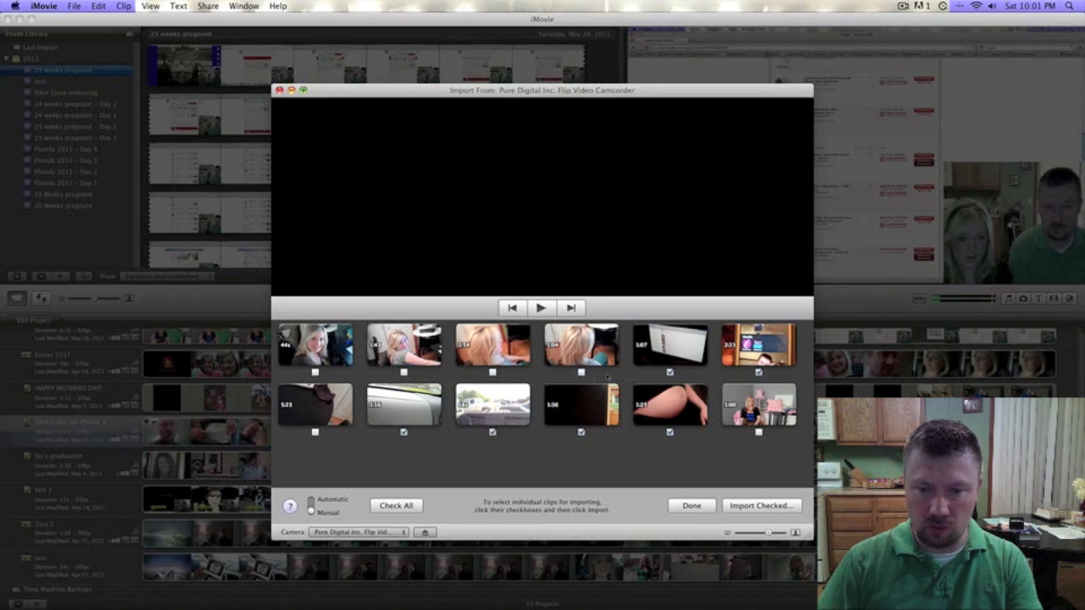
- Clear the existing selections and check three Flip clips for import
left_click(758, 373)
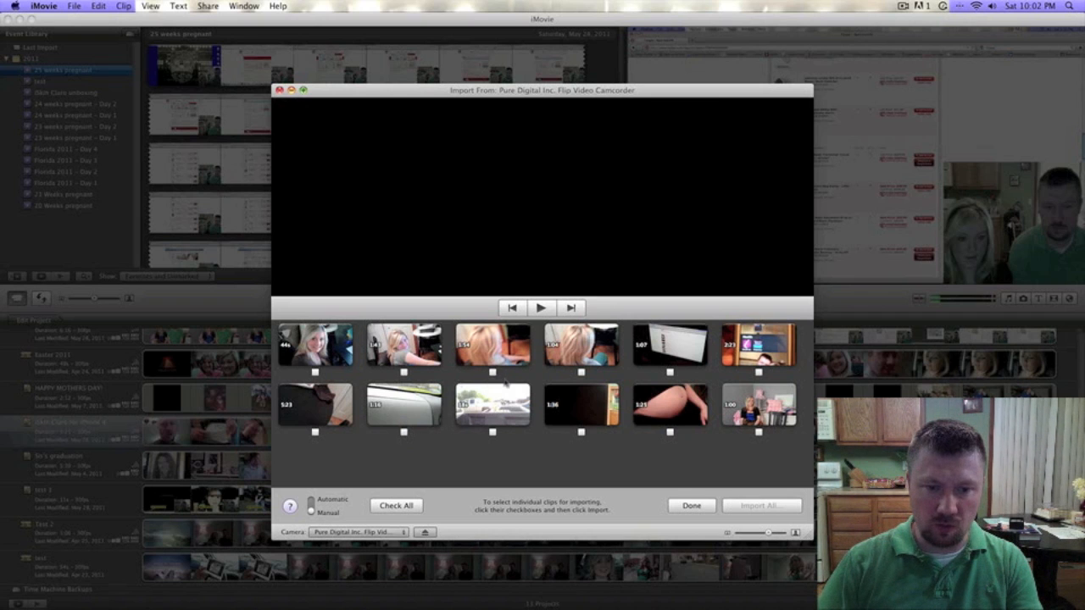
left_click(493, 372)
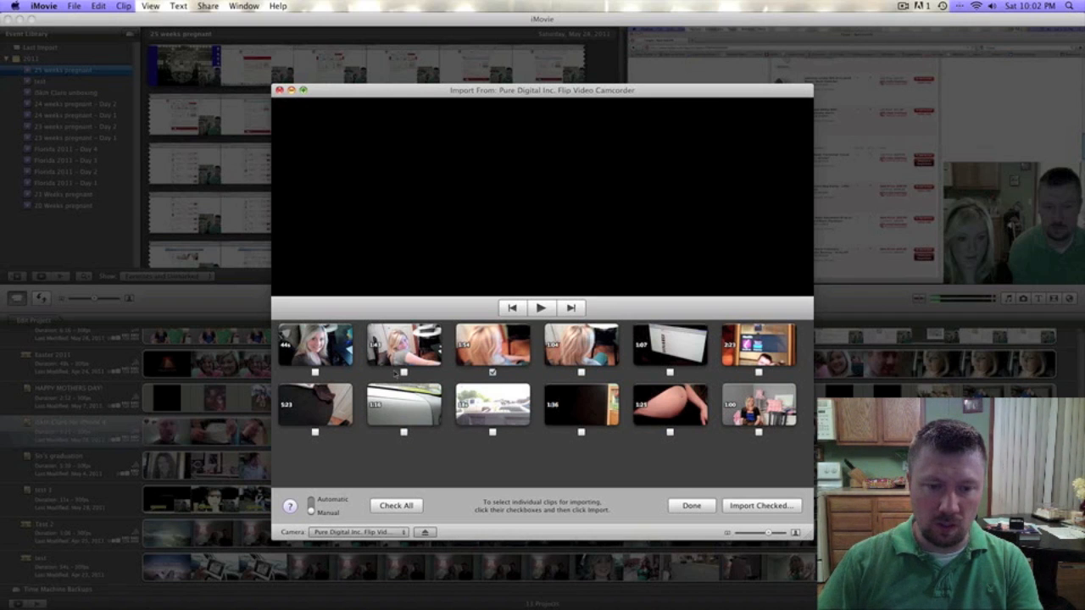
left_click(403, 372)
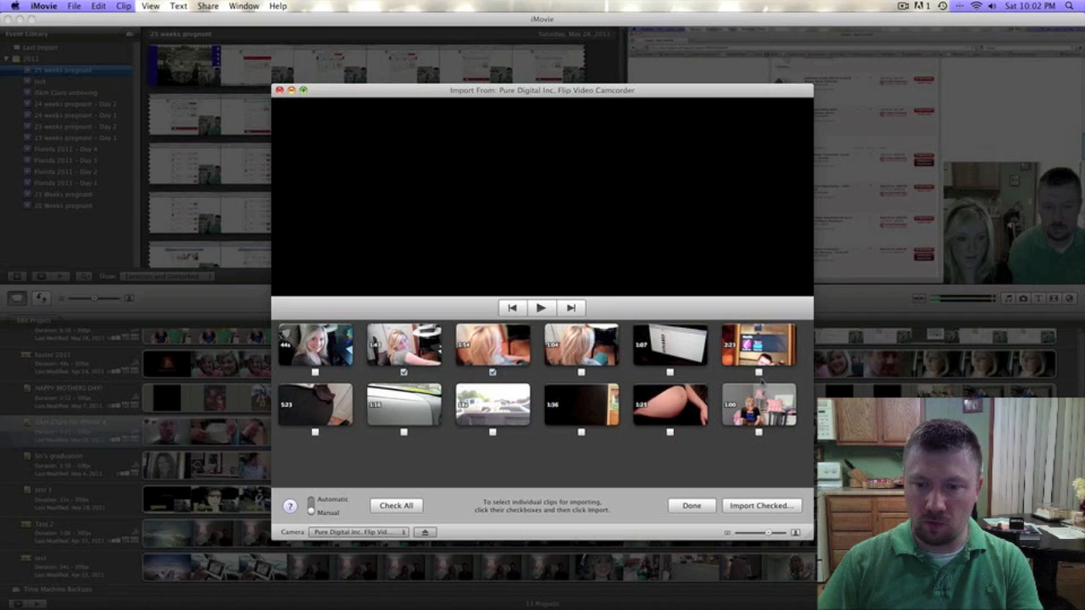
left_click(758, 372)
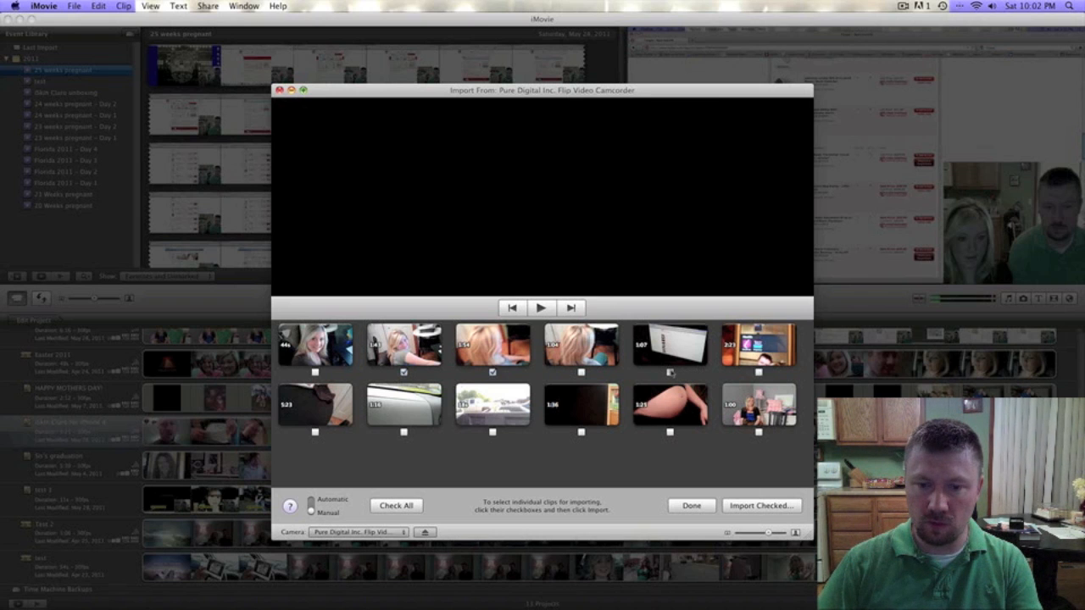
left_click(670, 372)
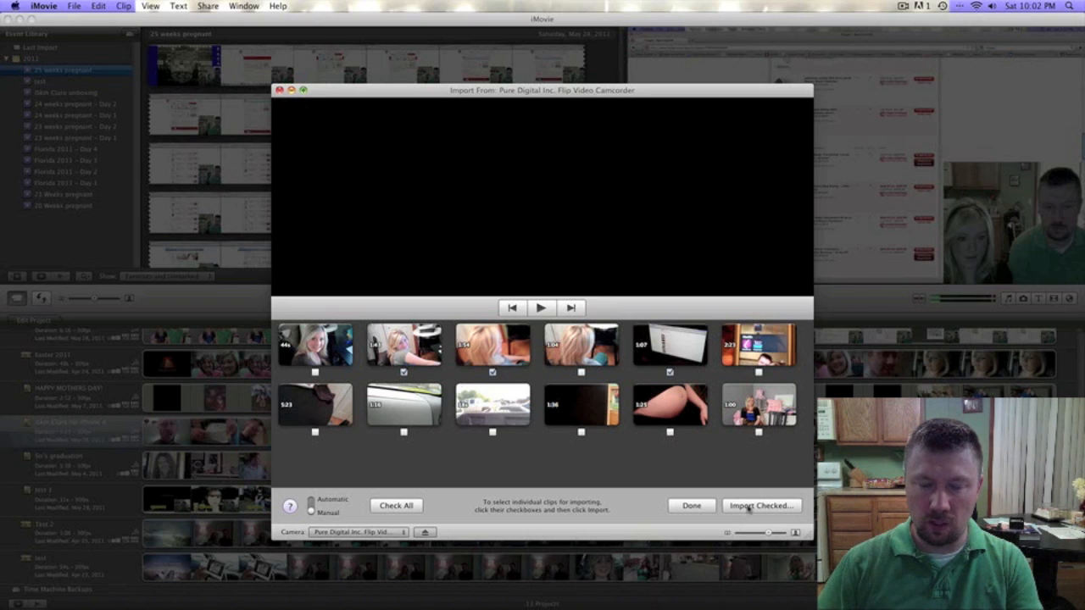
- Import the checked clips into a new event named test1
left_click(760, 506)
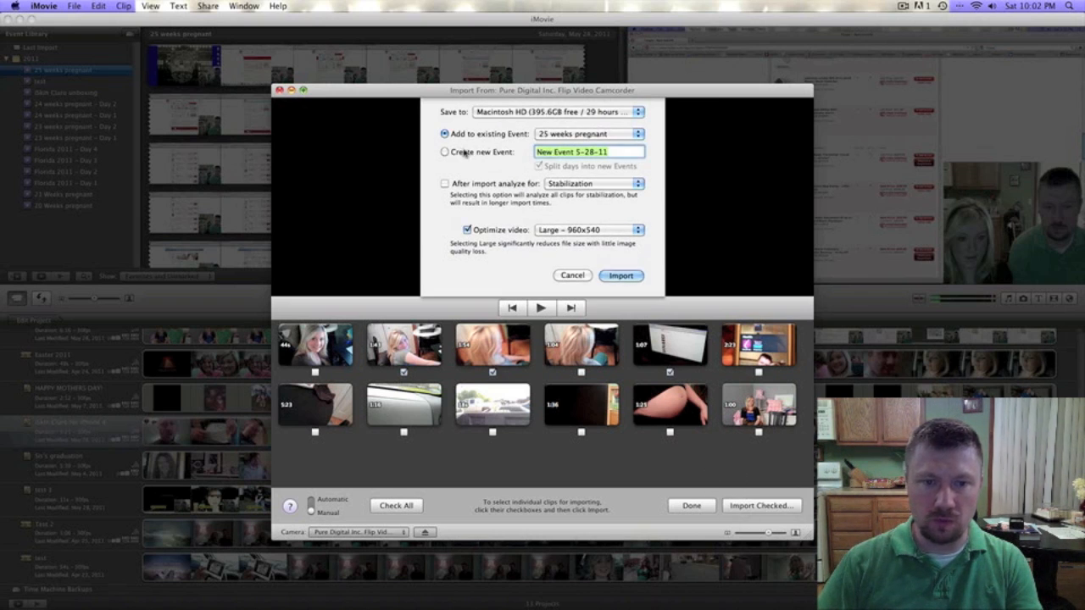
left_click(444, 151)
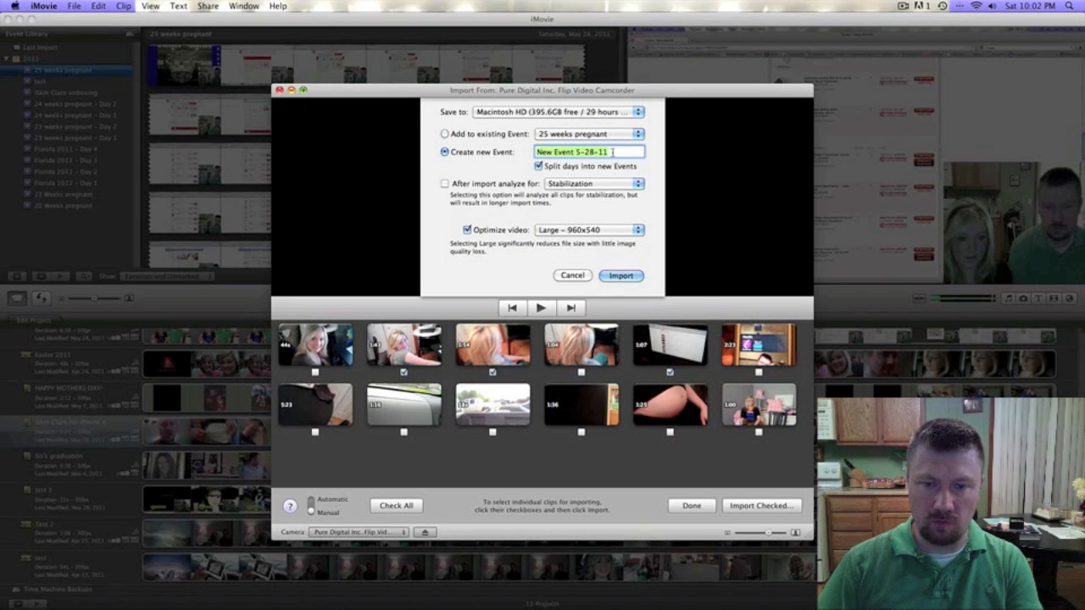
type("test")
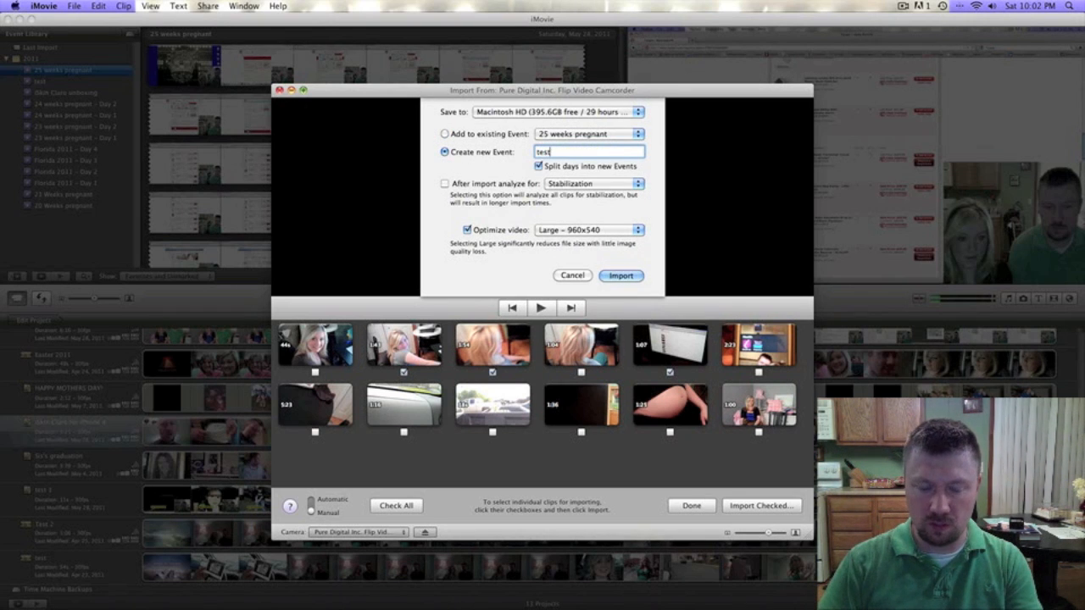
type("1")
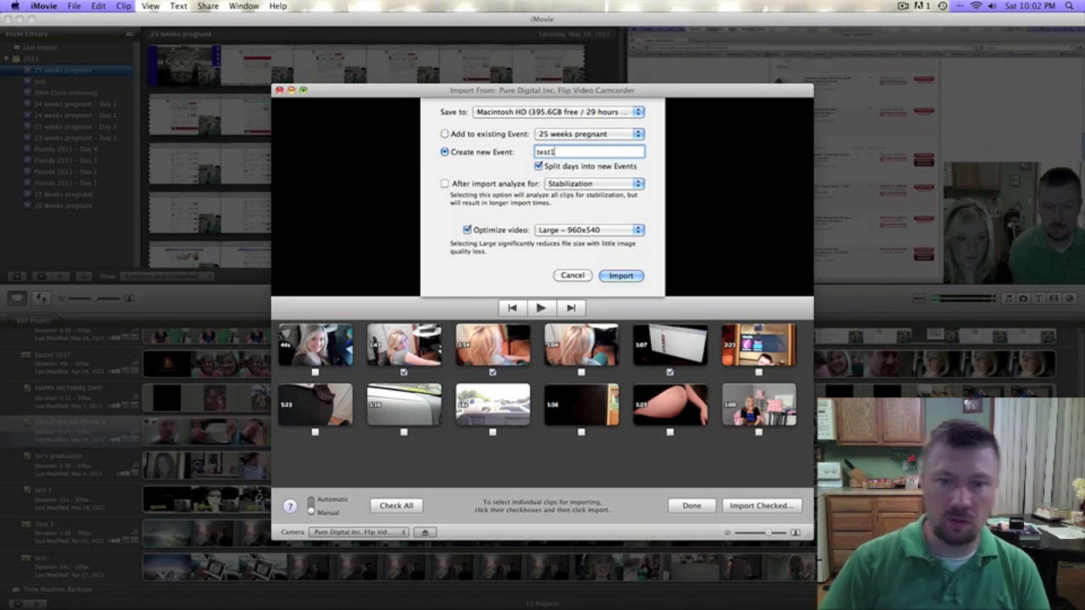
left_click(621, 275)
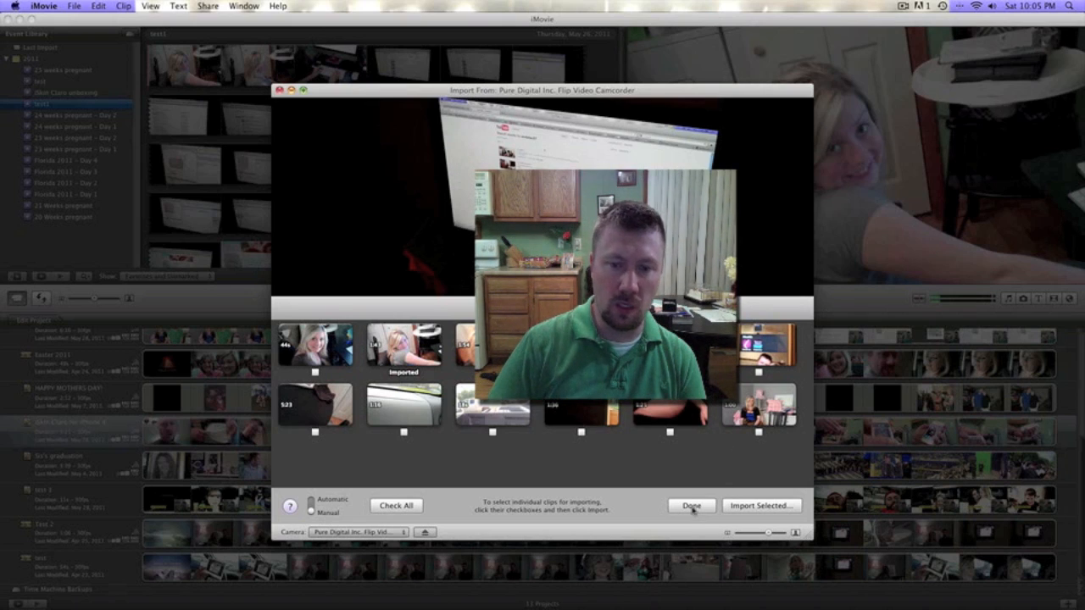
- Close the import window once the three clips finish importing
left_click(691, 505)
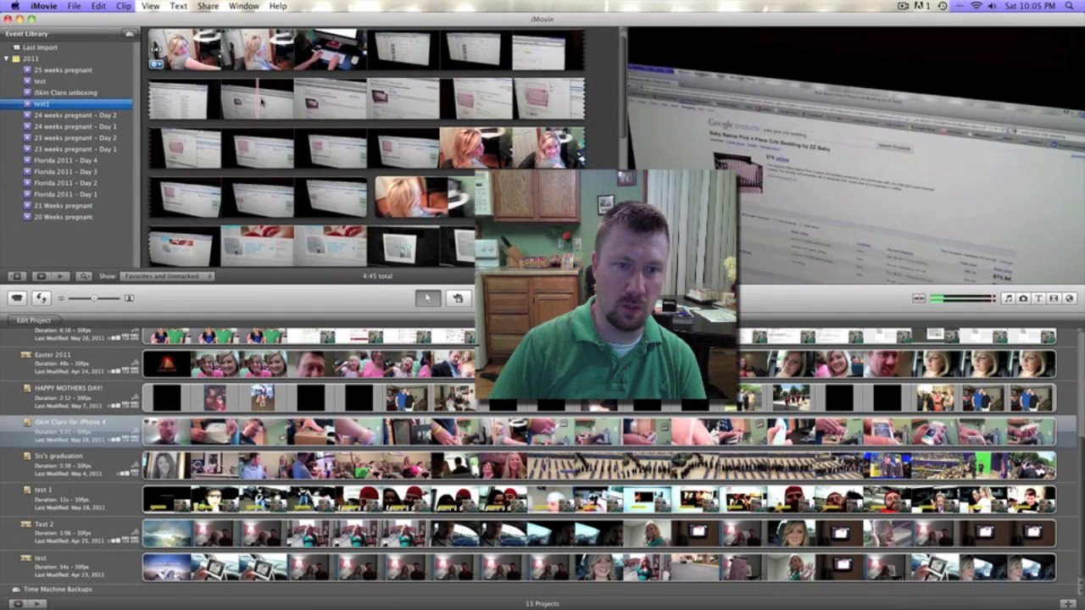
scroll("down", 3)
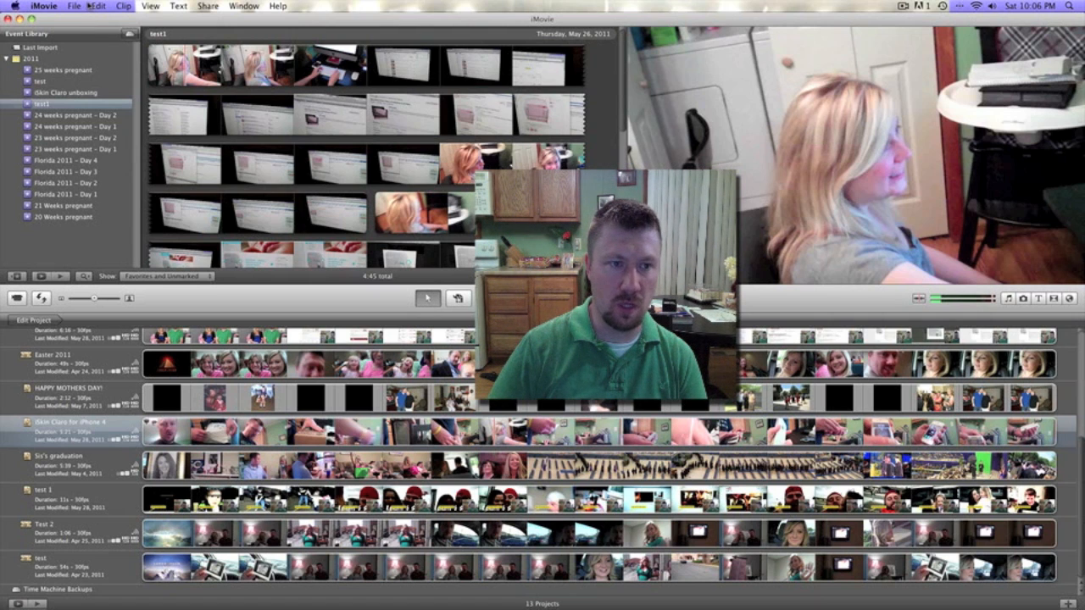
- Create a new project named test1 with no theme
left_click(73, 6)
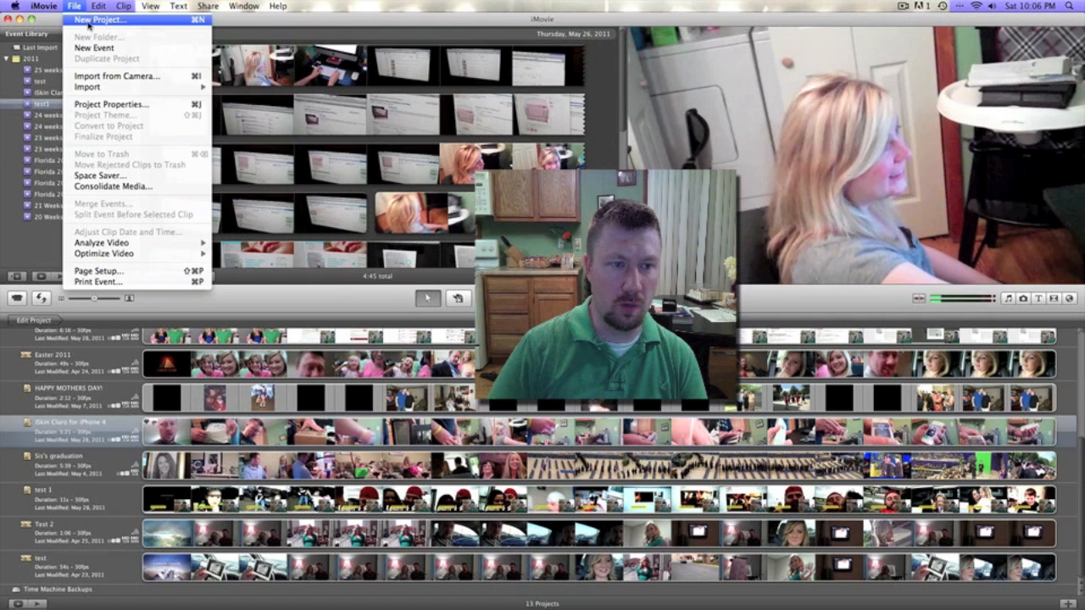
left_click(100, 20)
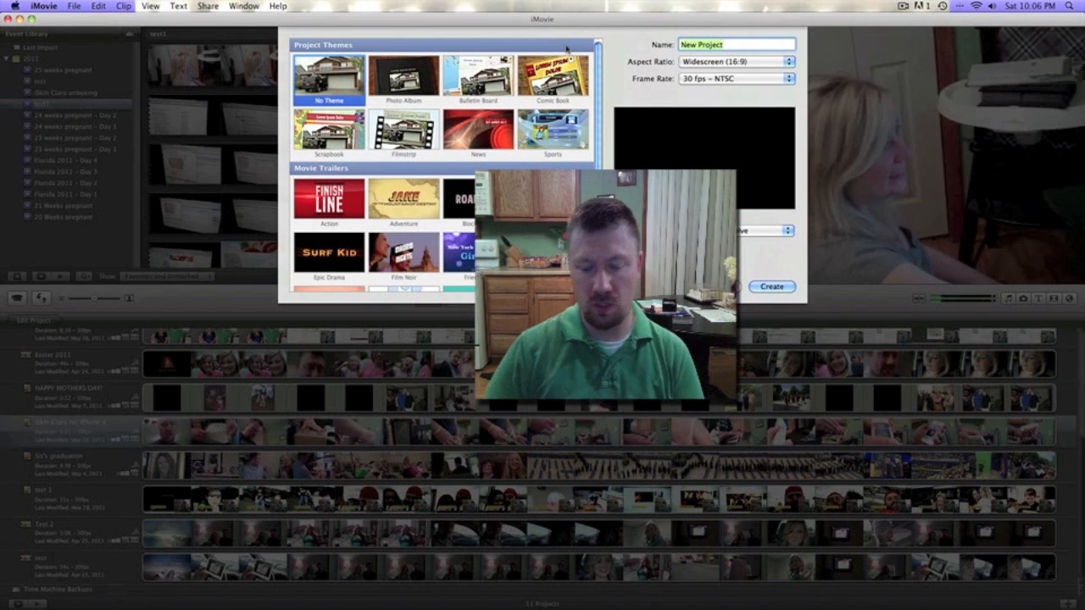
type("test1")
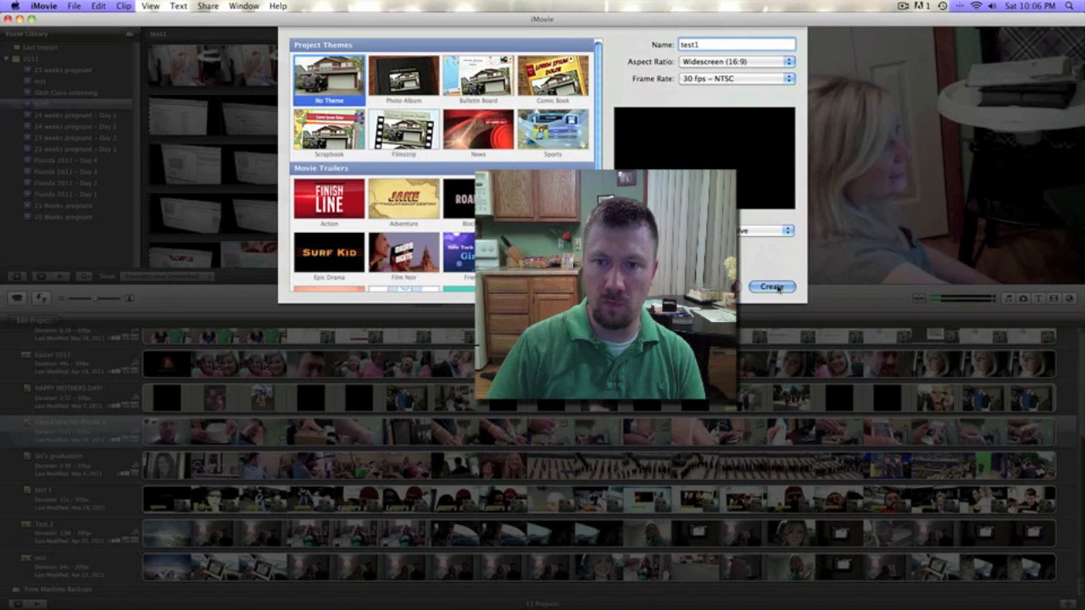
left_click(771, 285)
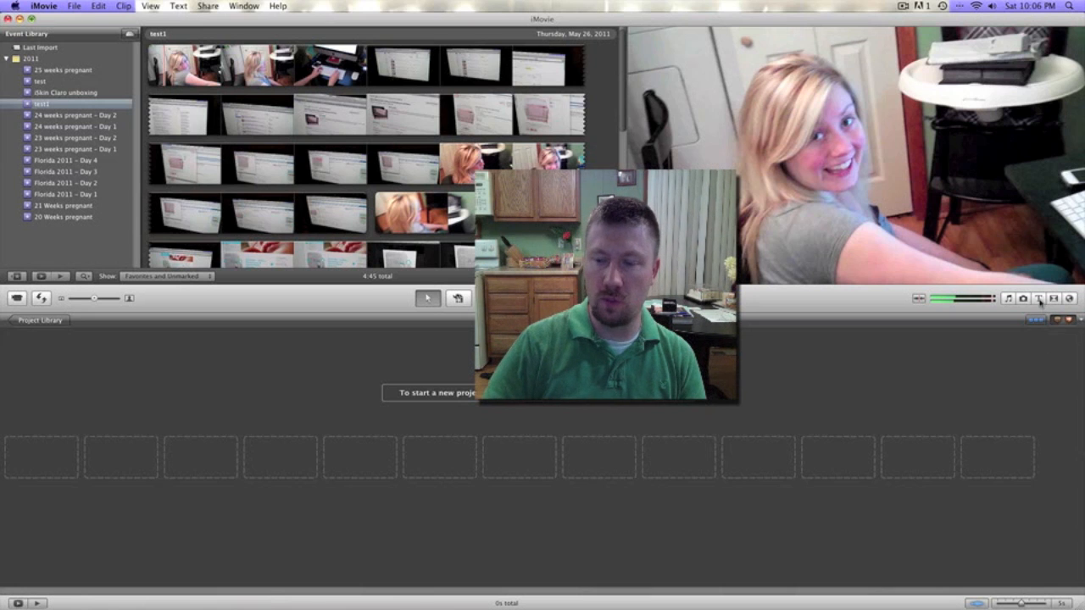
- Show the title styles to place a title clip in the empty project
left_click(1038, 297)
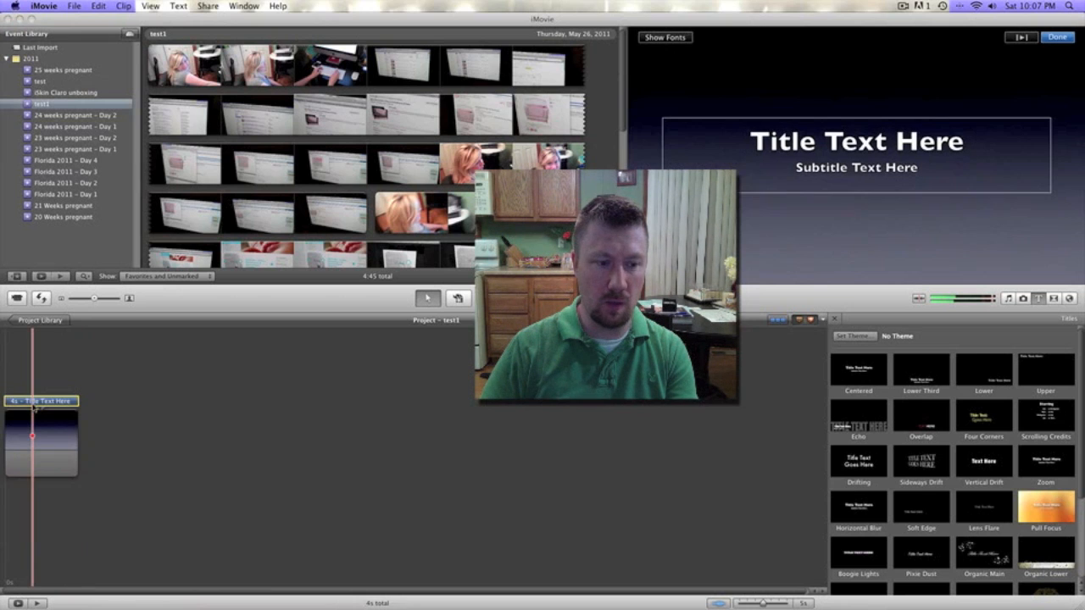
- Change the title text to 'Test 1' in teal at the largest font size
left_click(857, 141)
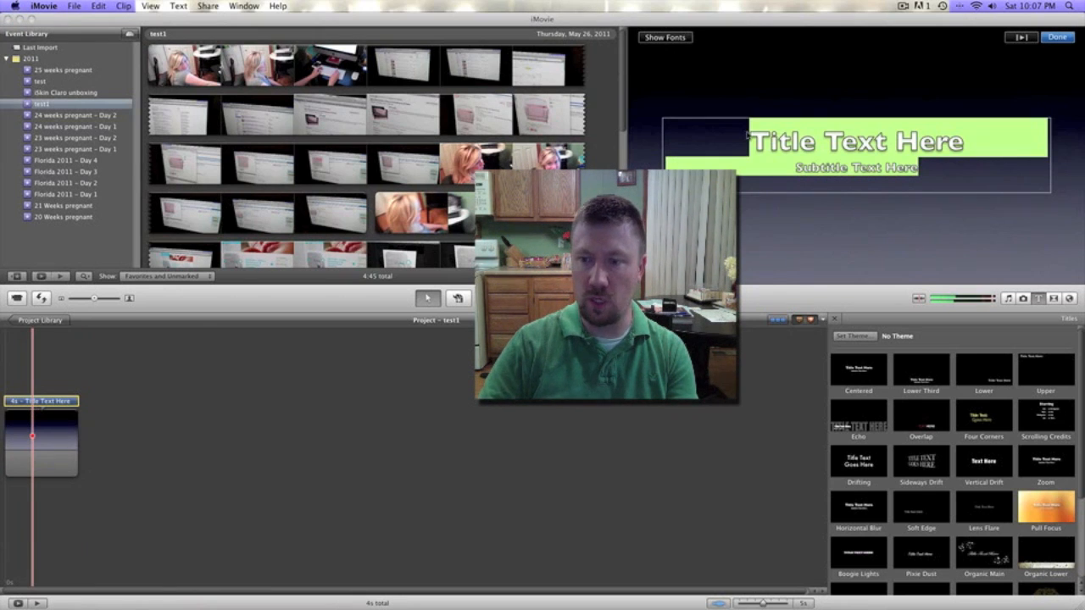
type("Test I")
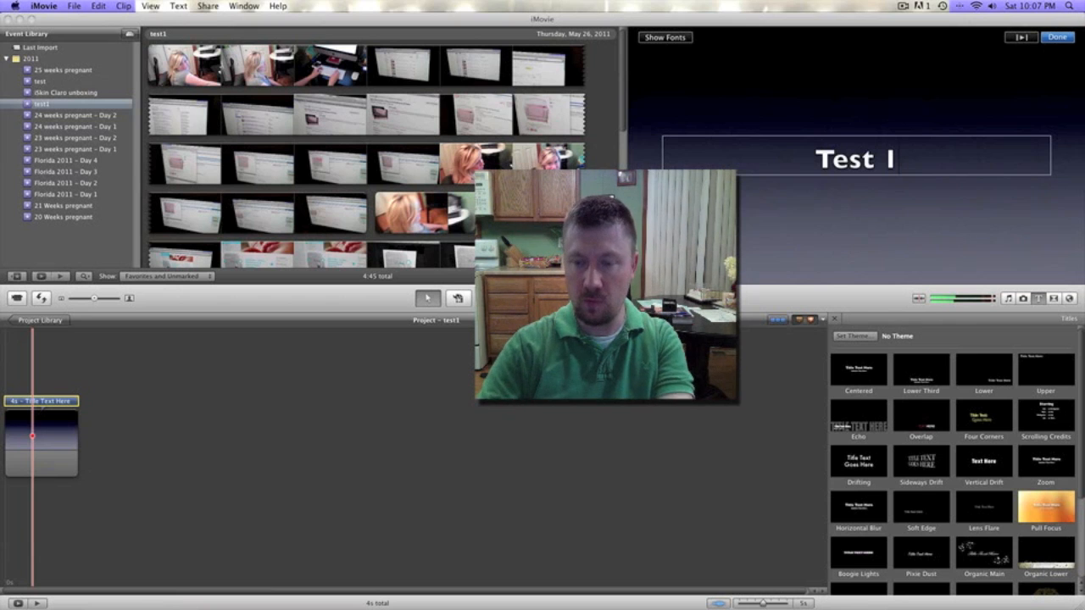
left_click(666, 36)
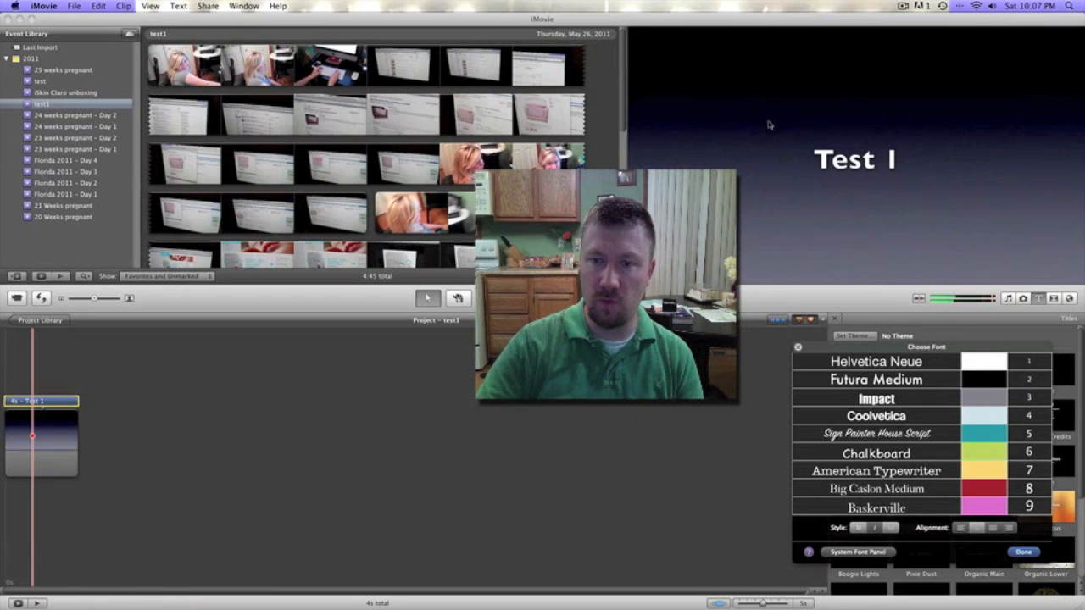
left_click(876, 398)
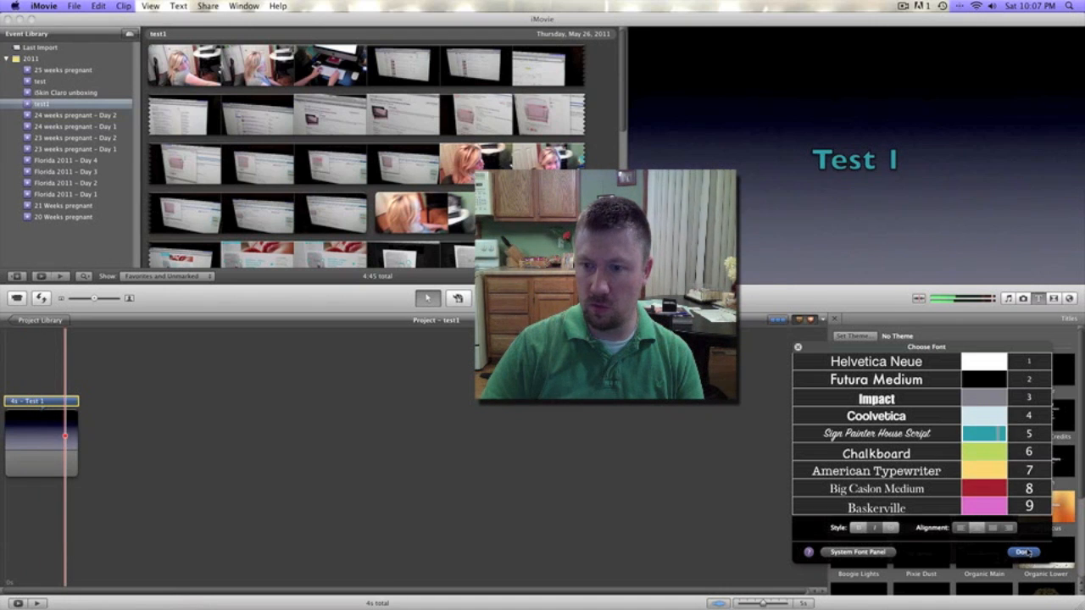
left_click(1028, 506)
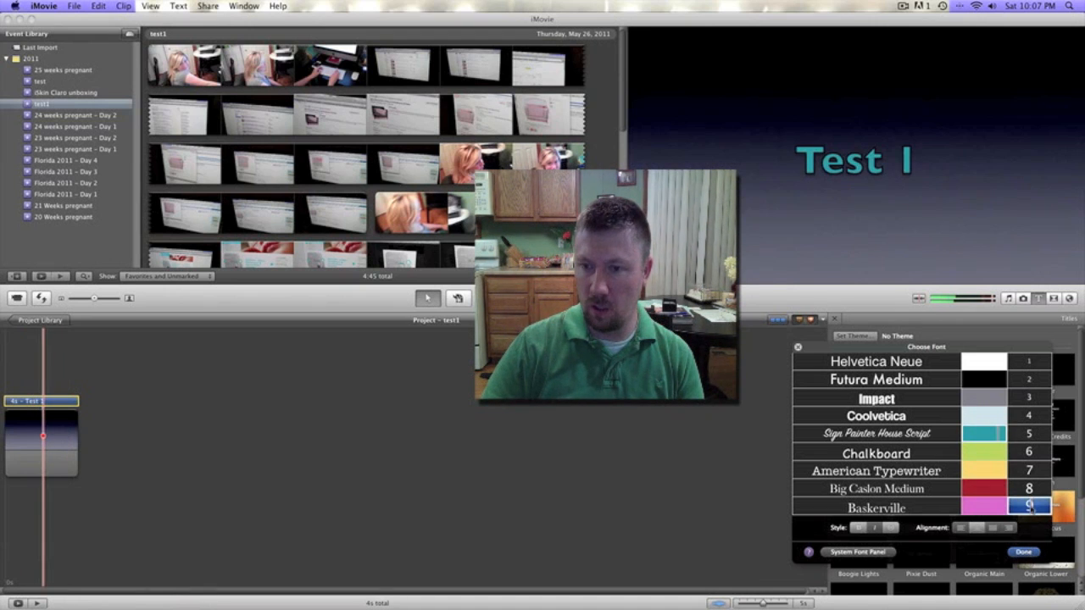
left_click(1023, 551)
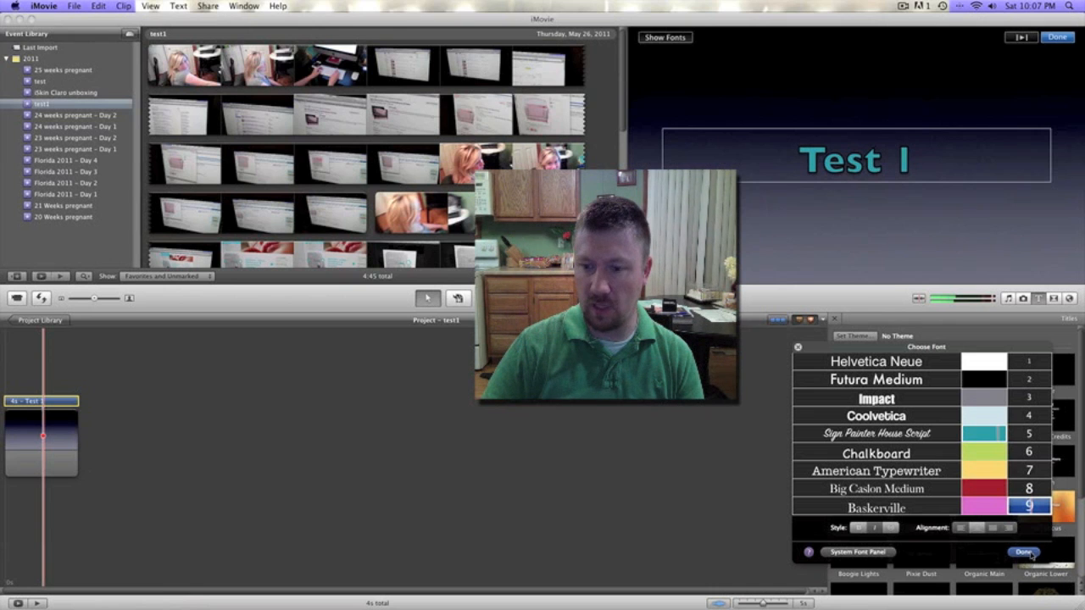
left_click(1024, 551)
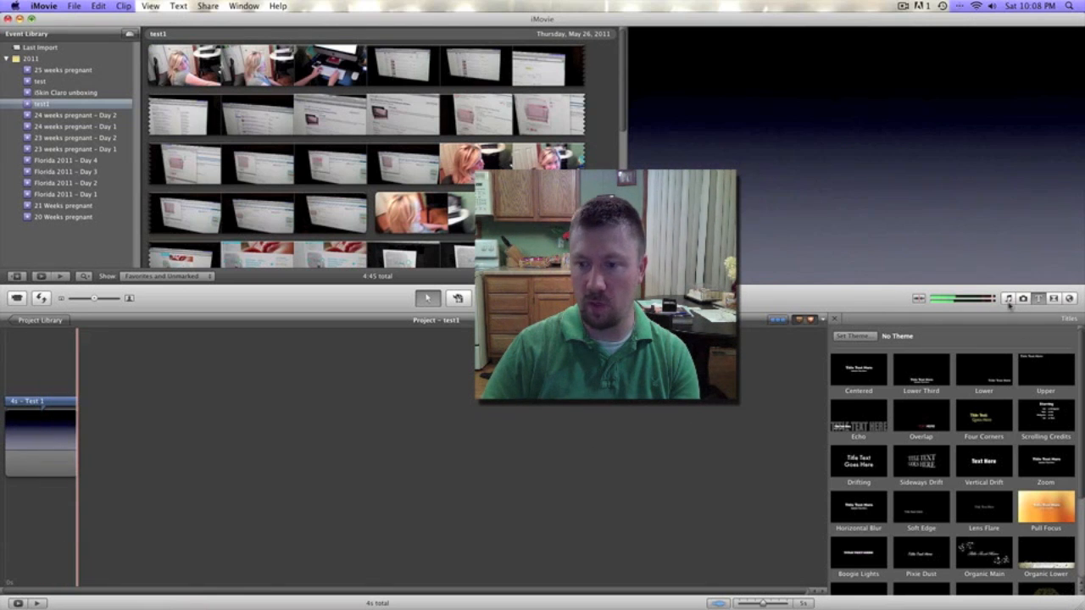
- Add the Daydream sound effect from iLife Sound Effects beneath the title clip
left_click(1008, 298)
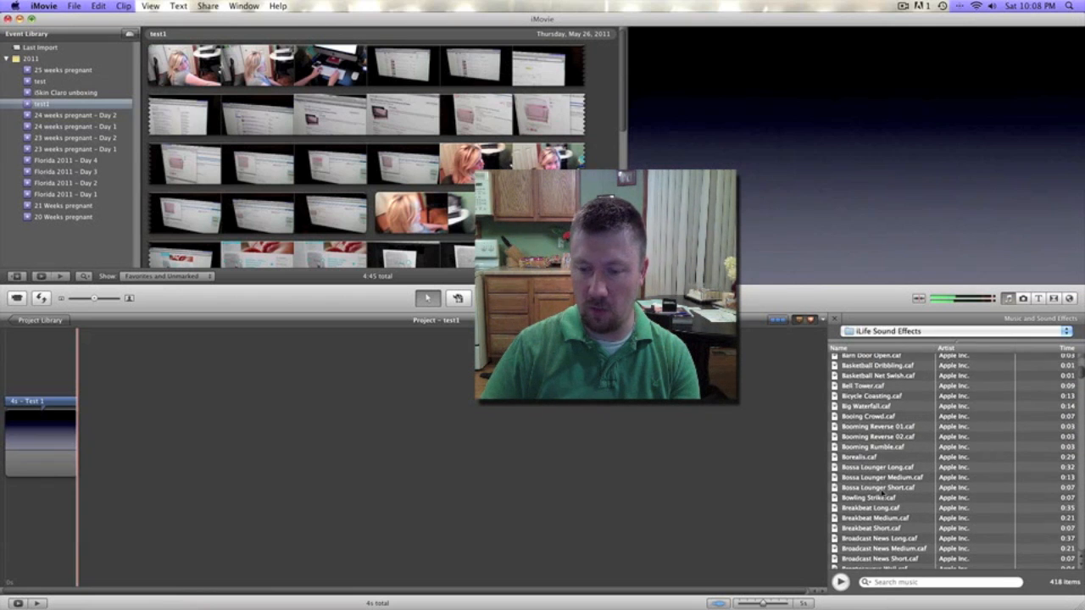
scroll("down", 3)
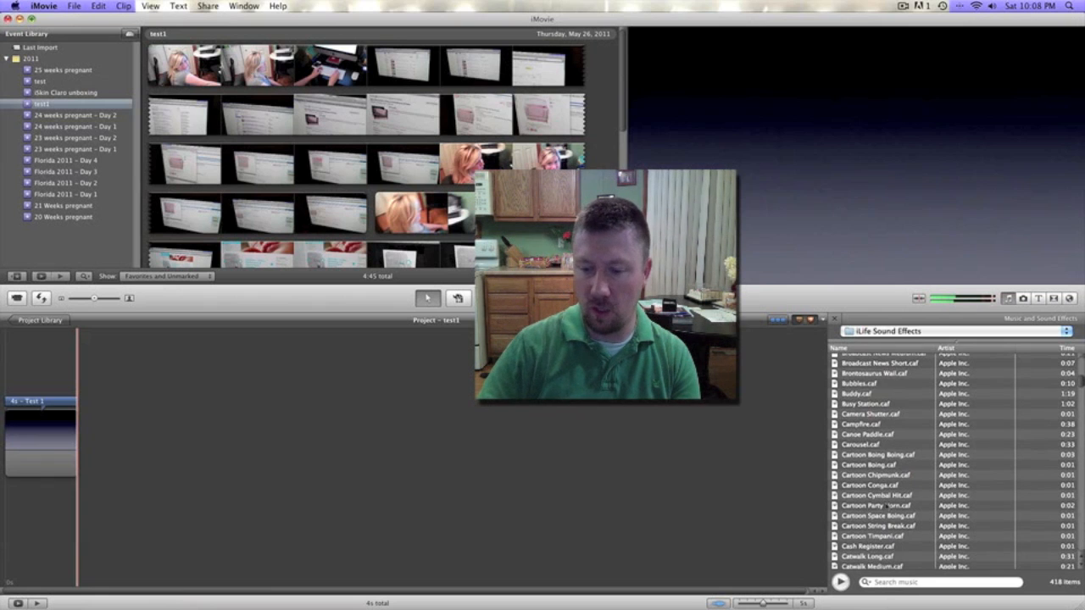
scroll("down", 3)
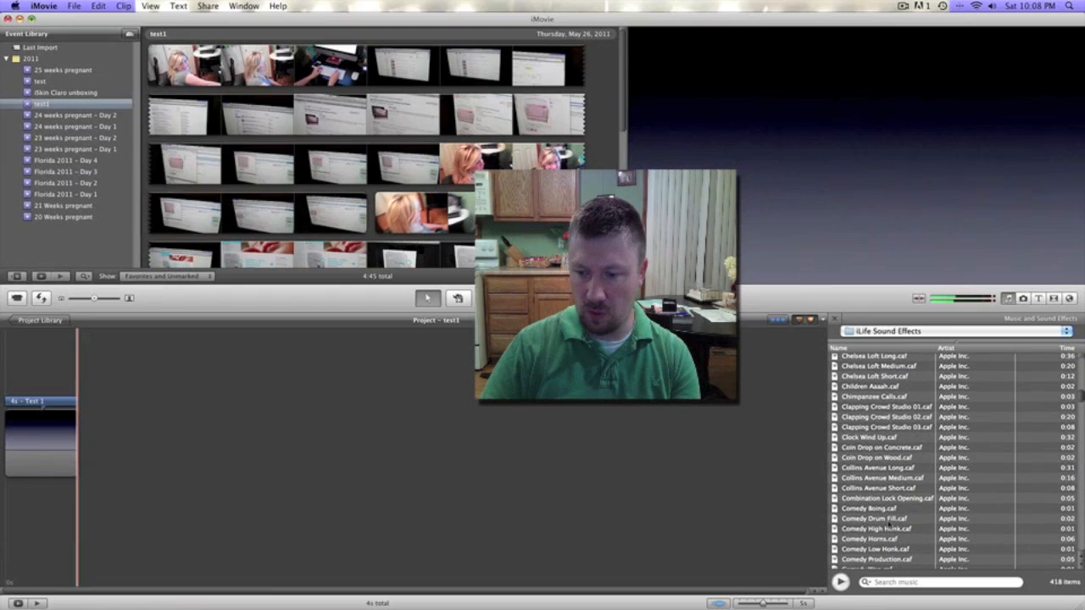
scroll("down", 3)
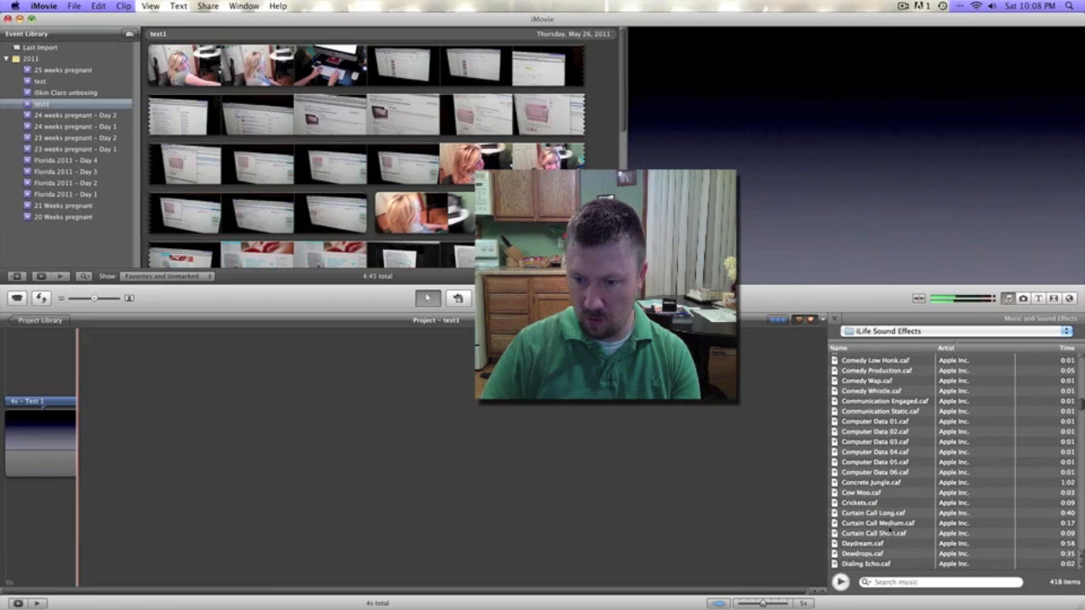
scroll("down", 3)
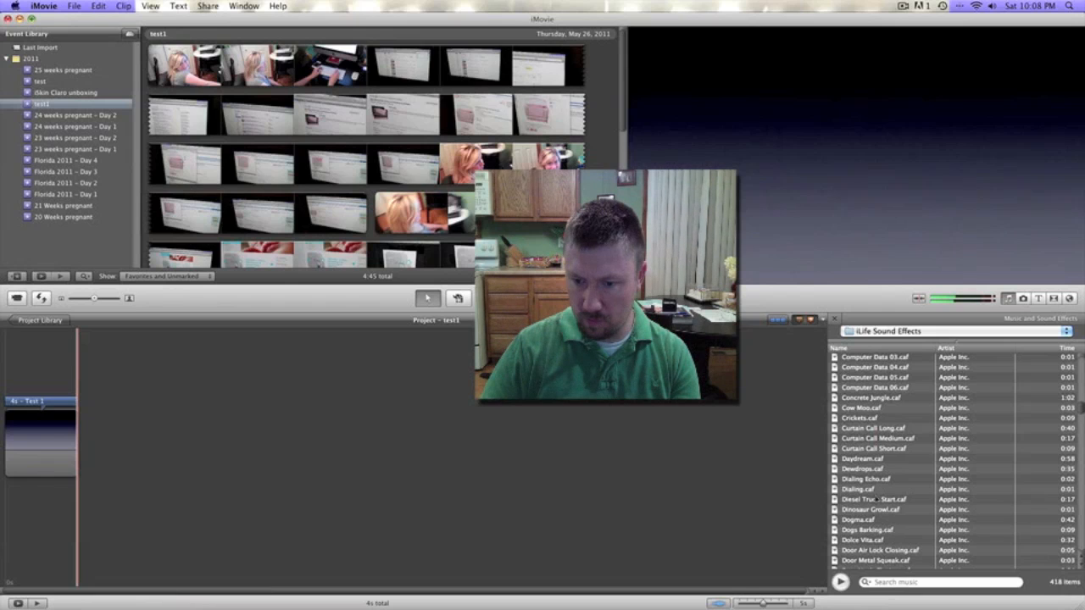
left_click(861, 459)
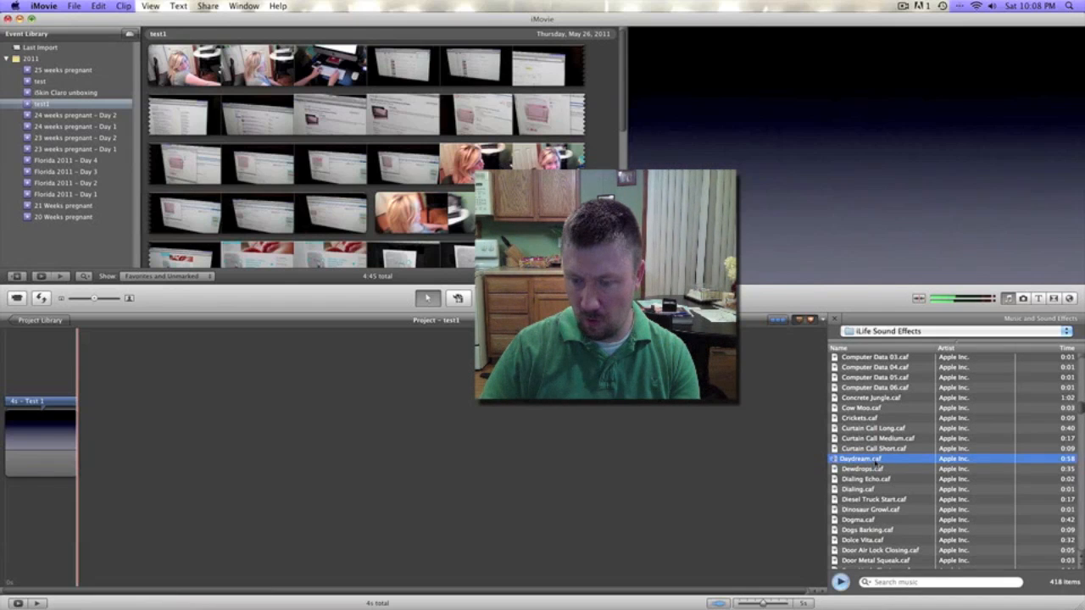
left_click_drag(860, 459, 350, 441)
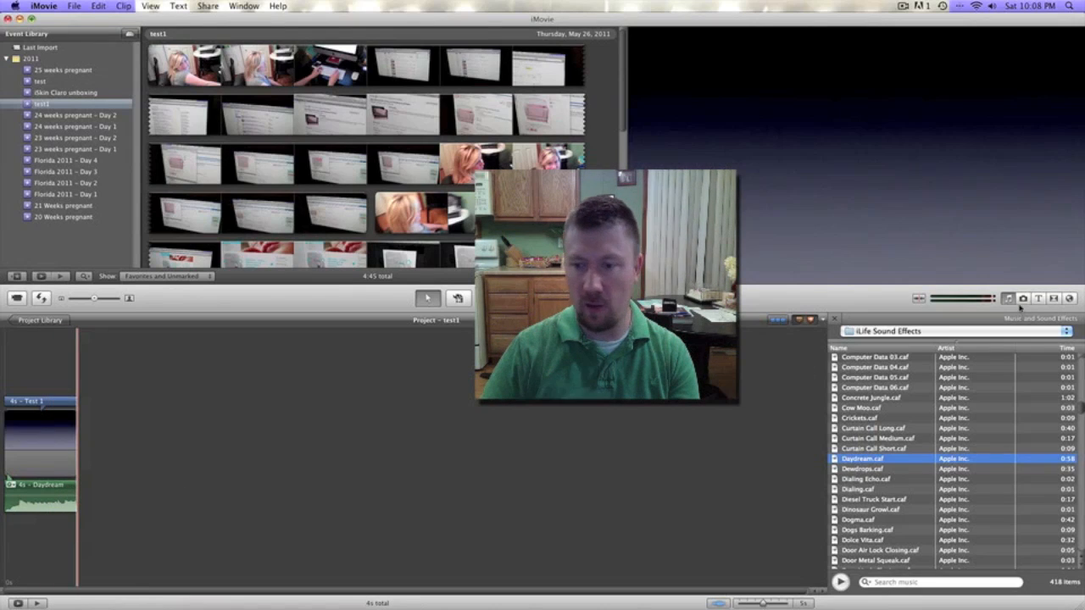
- Show the transition styles and select the first Flip clip in the event
left_click(1054, 297)
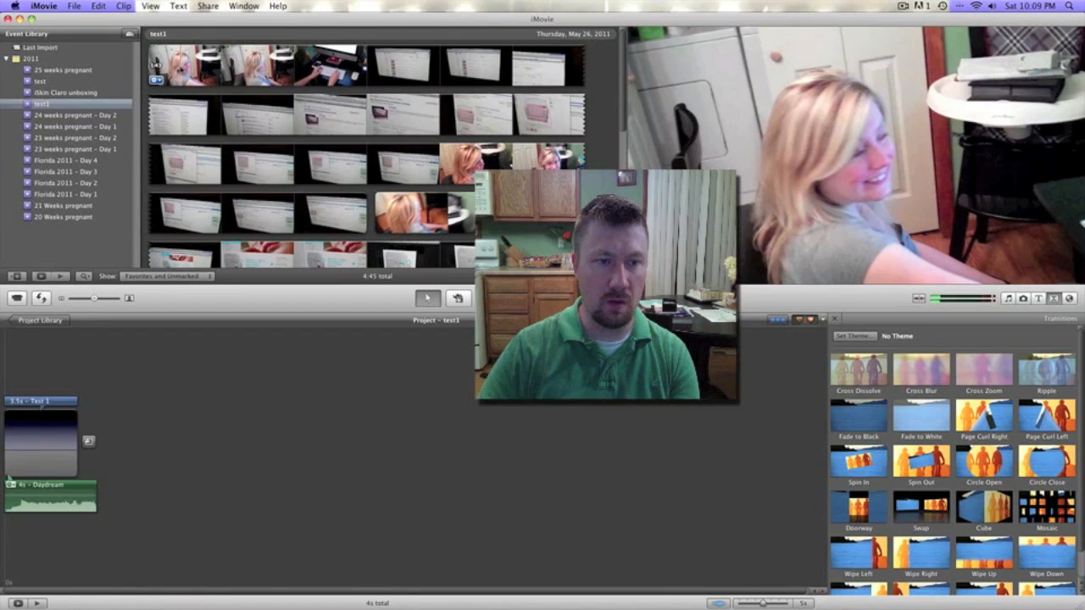
left_click(208, 66)
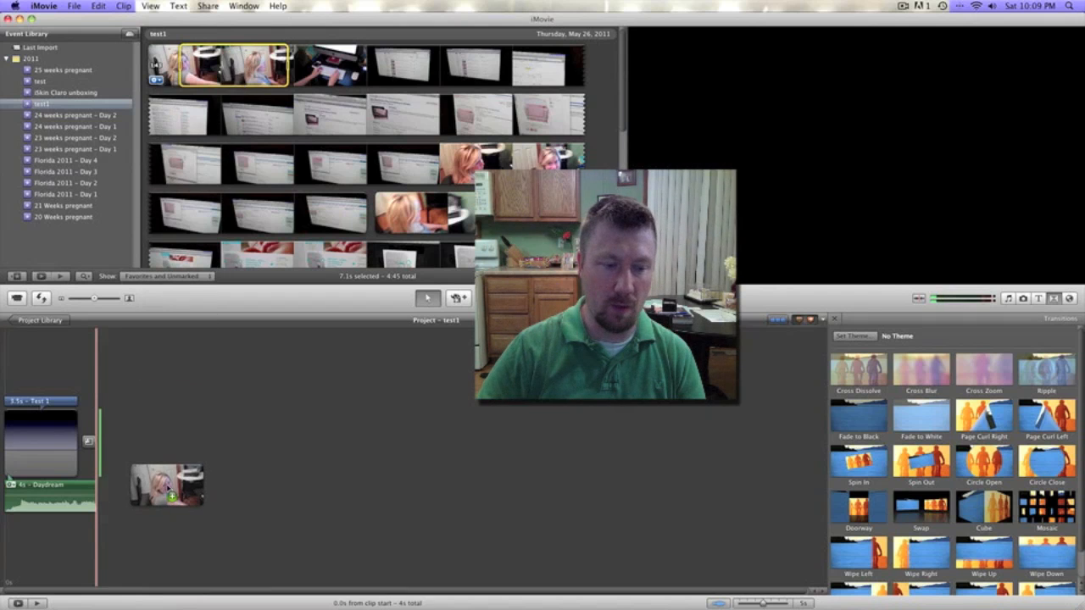
- Add the first Flip clip after the transition and boost its volume to 500%
left_click_drag(167, 485, 170, 441)
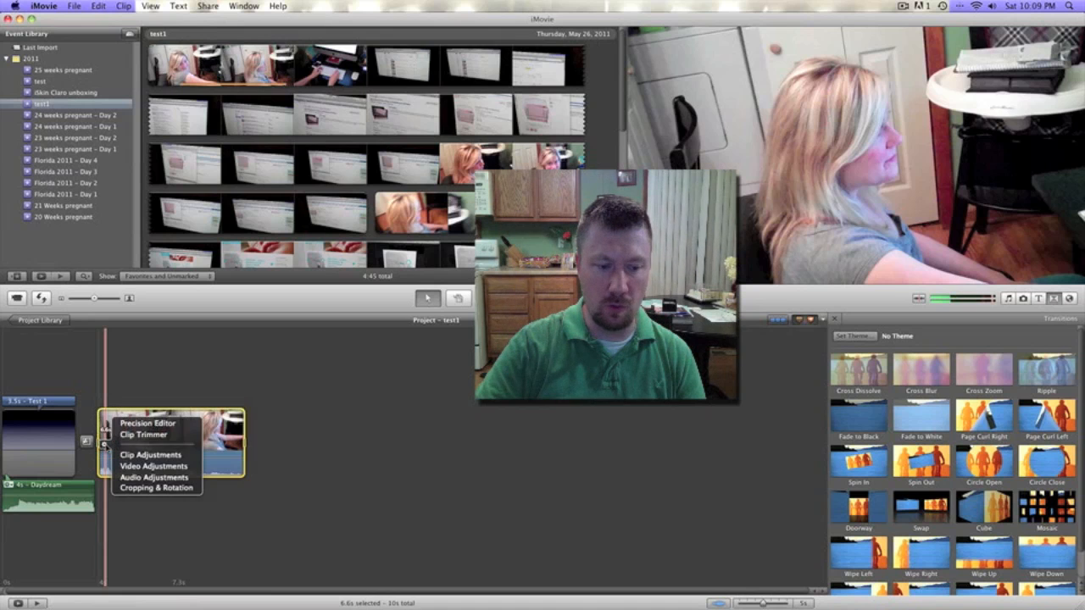
mouse_move(153, 477)
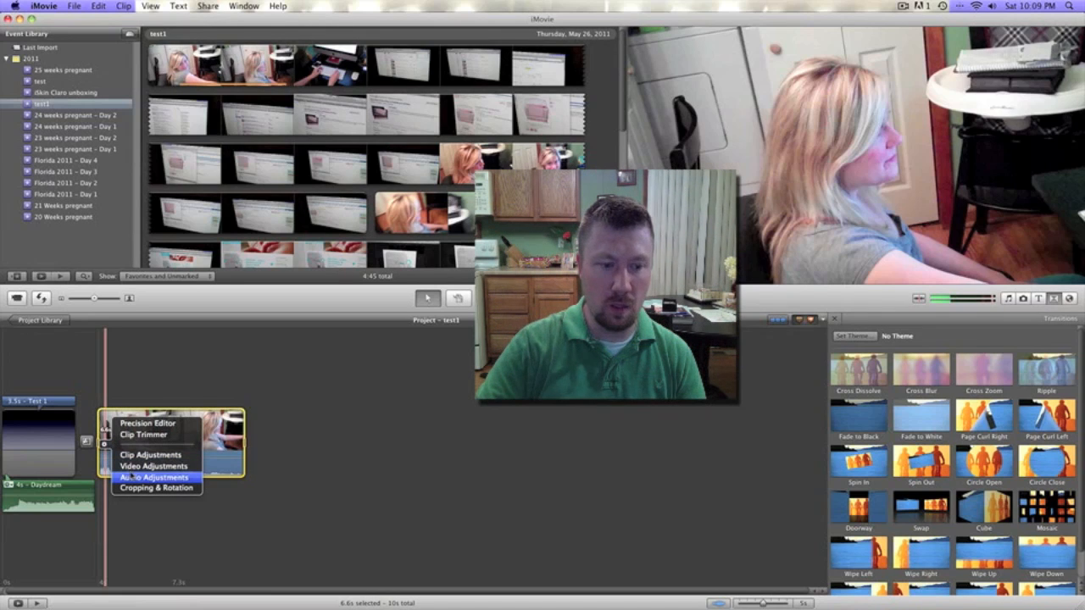
left_click(154, 477)
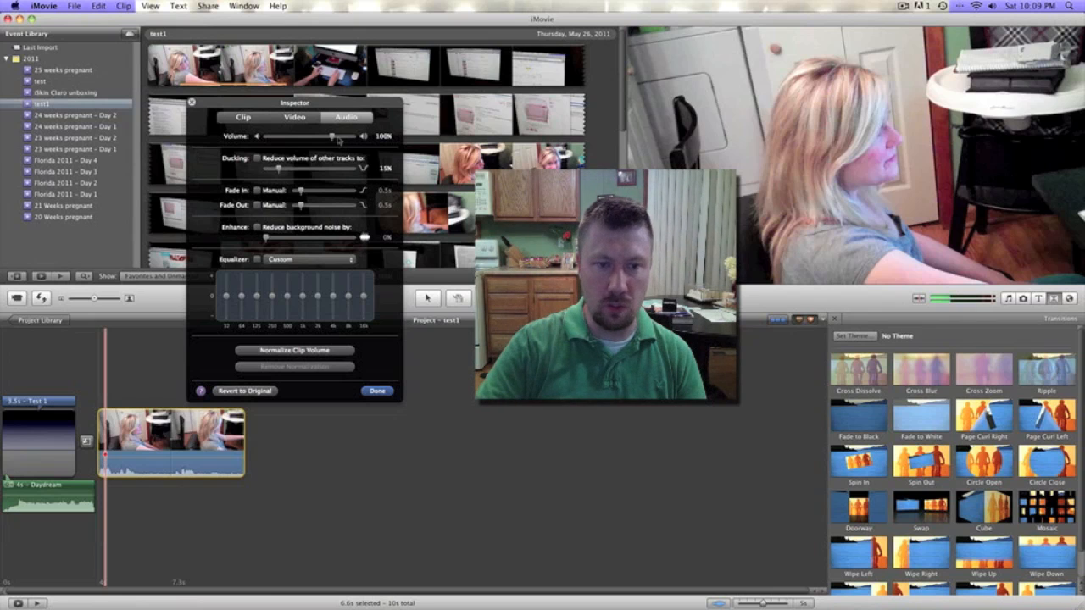
mouse_move(331, 137)
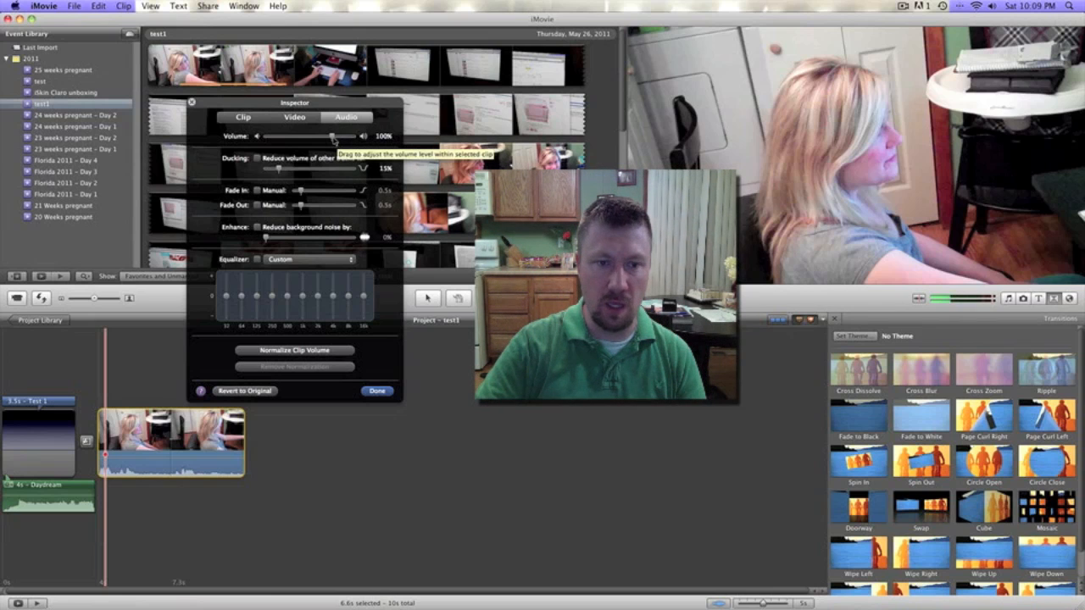
left_click_drag(331, 135, 355, 136)
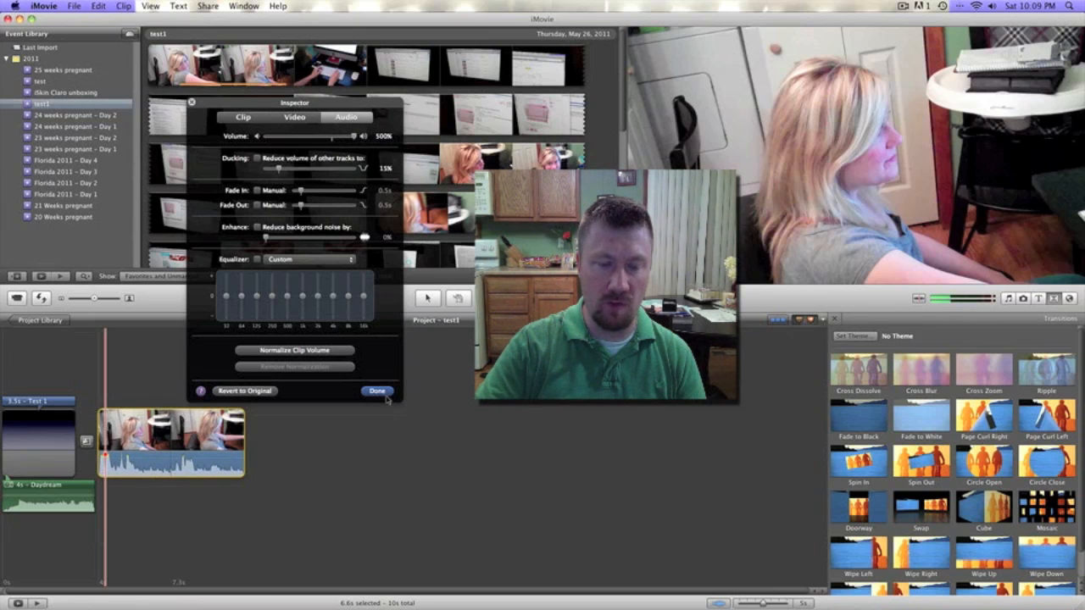
left_click(377, 391)
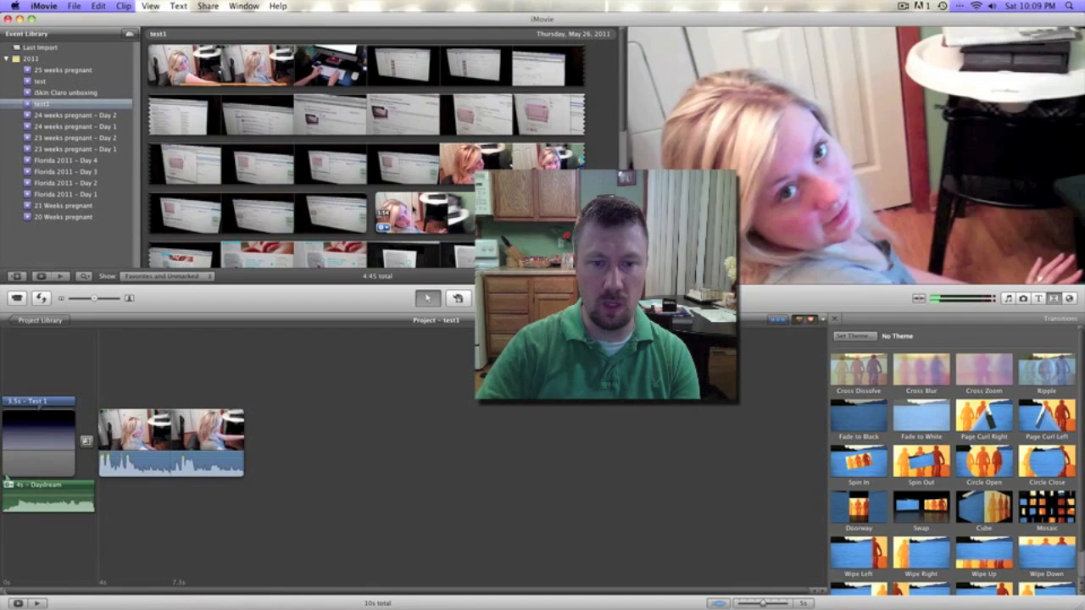
- Select the second and third Flip clips from the event, then show title styles
left_click(439, 212)
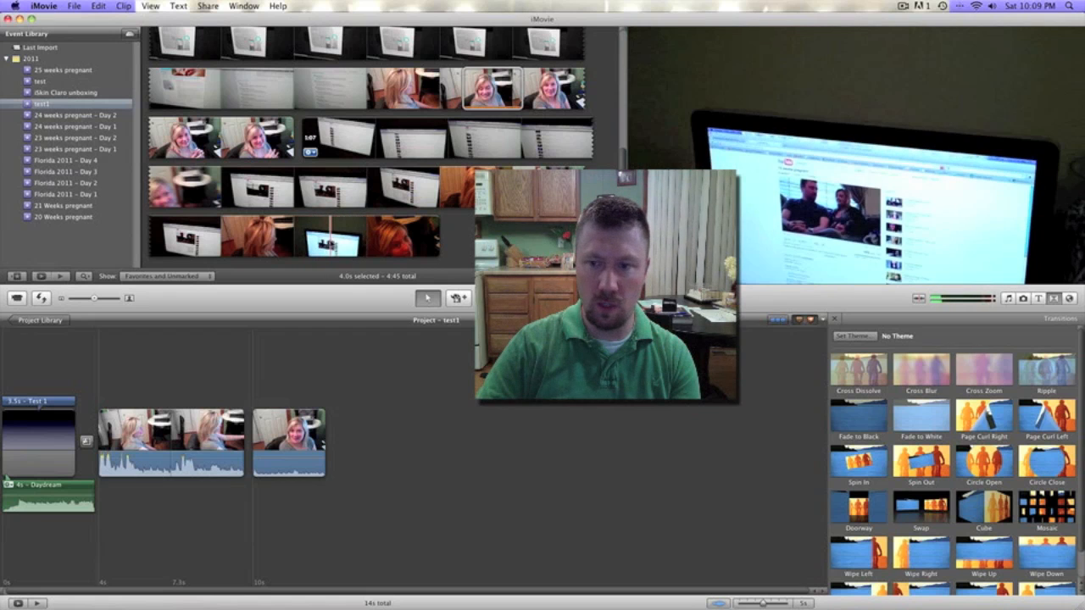
left_click(358, 234)
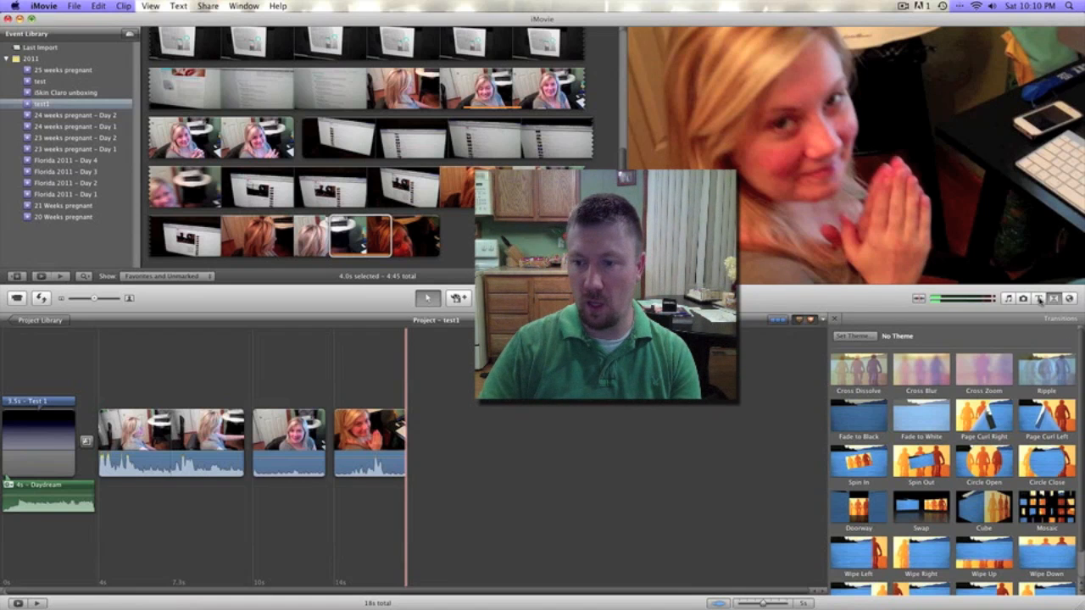
left_click(1039, 298)
type("The End")
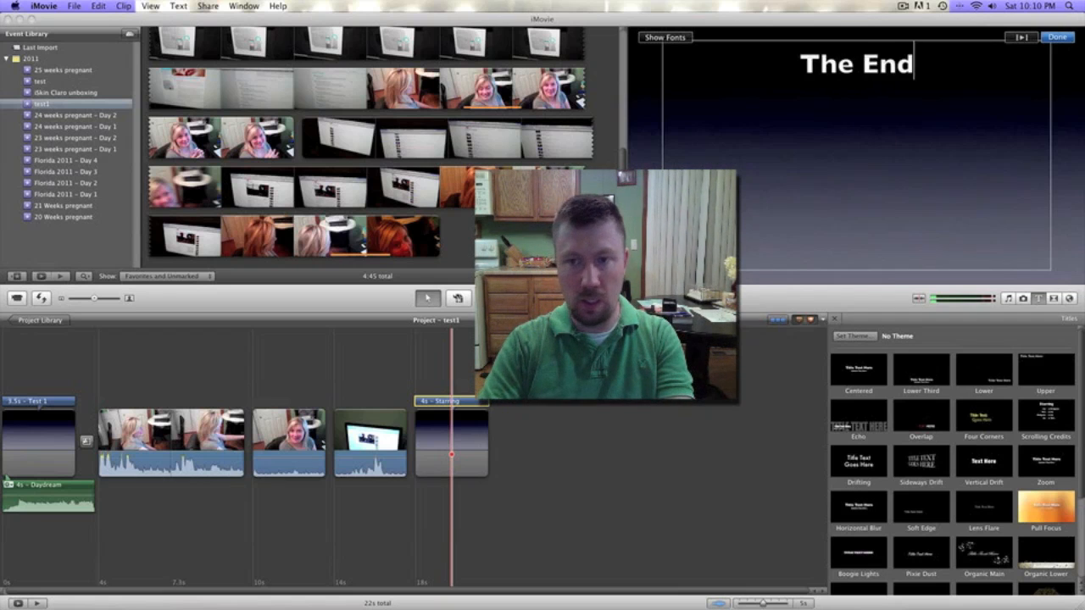
- Finish editing the closing title so it reads 'The End'
left_click(1058, 37)
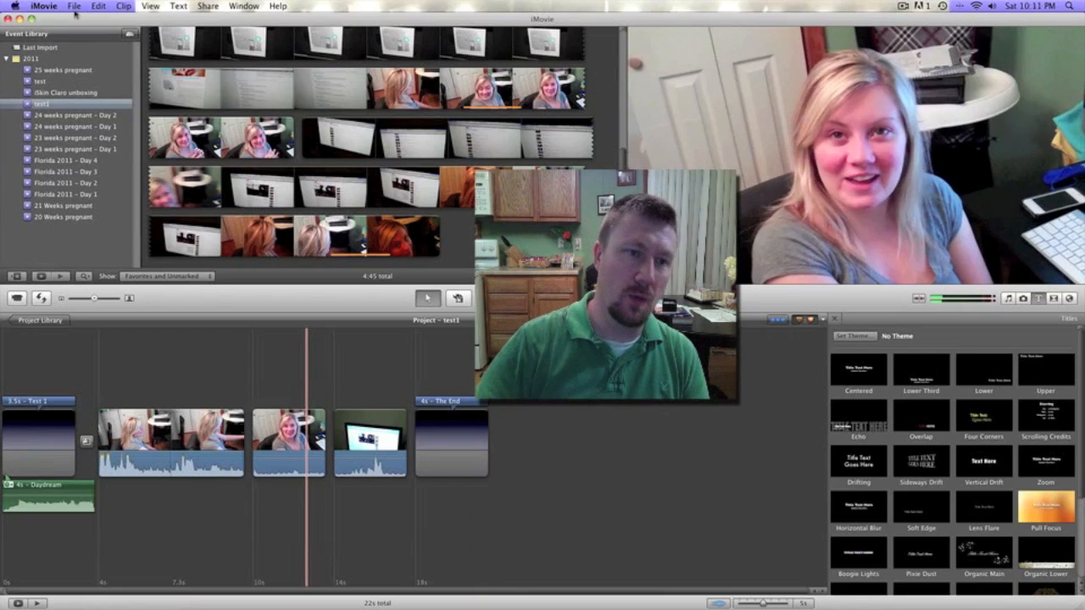
- Browse the File and Share menus to view YouTube, Facebook and Vimeo sharing destinations
left_click(74, 6)
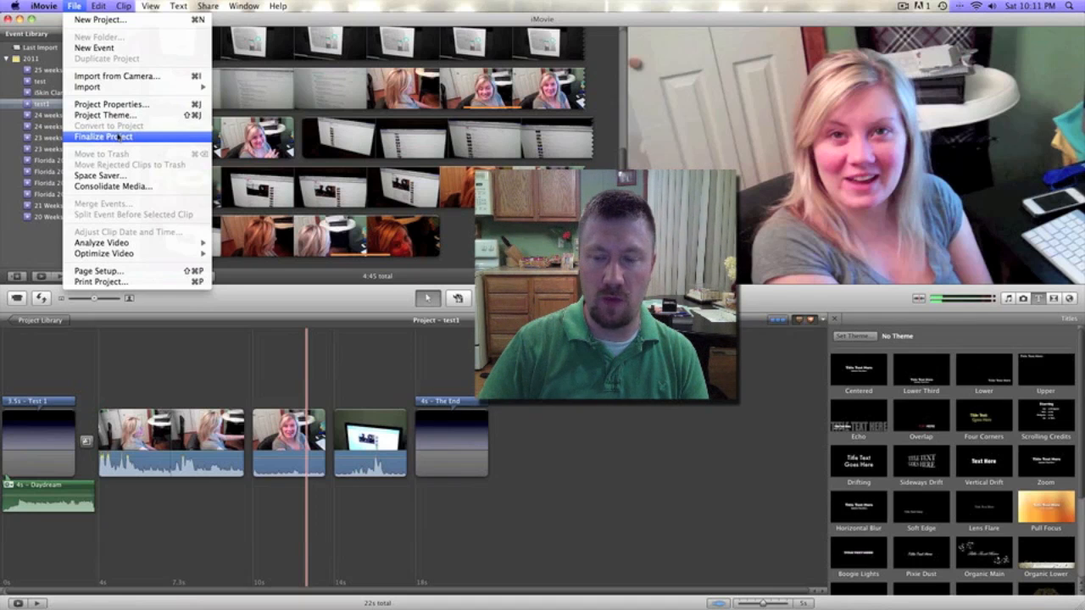
left_click(208, 6)
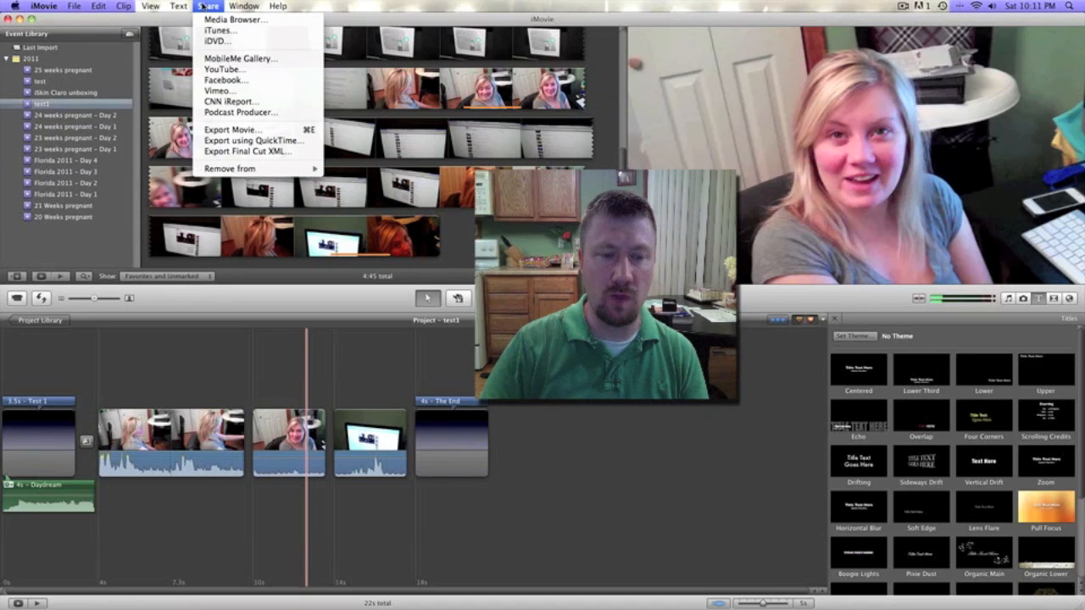
mouse_move(235, 19)
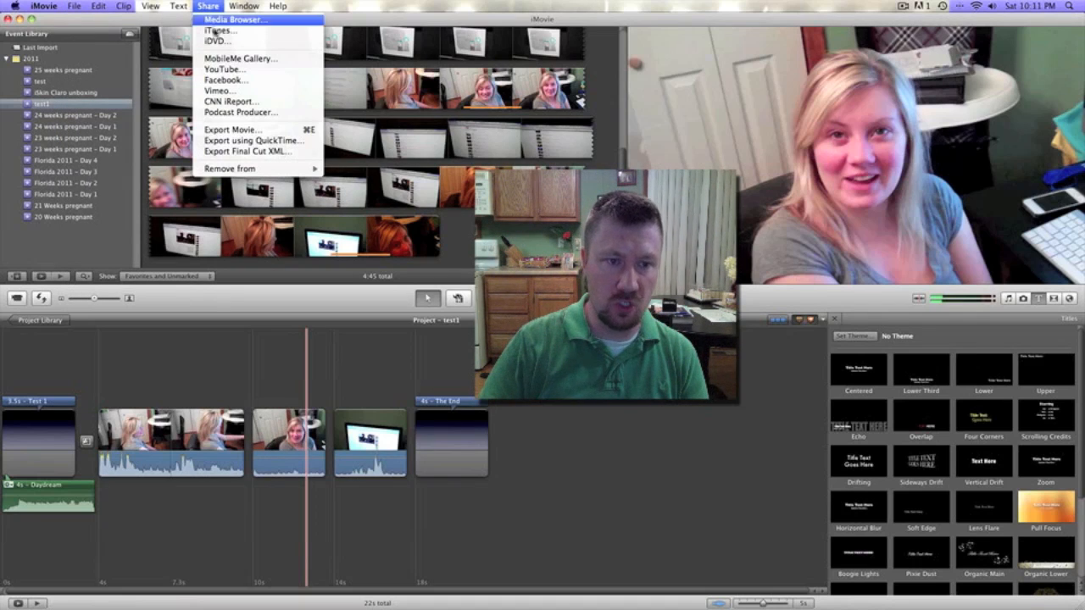
mouse_move(224, 69)
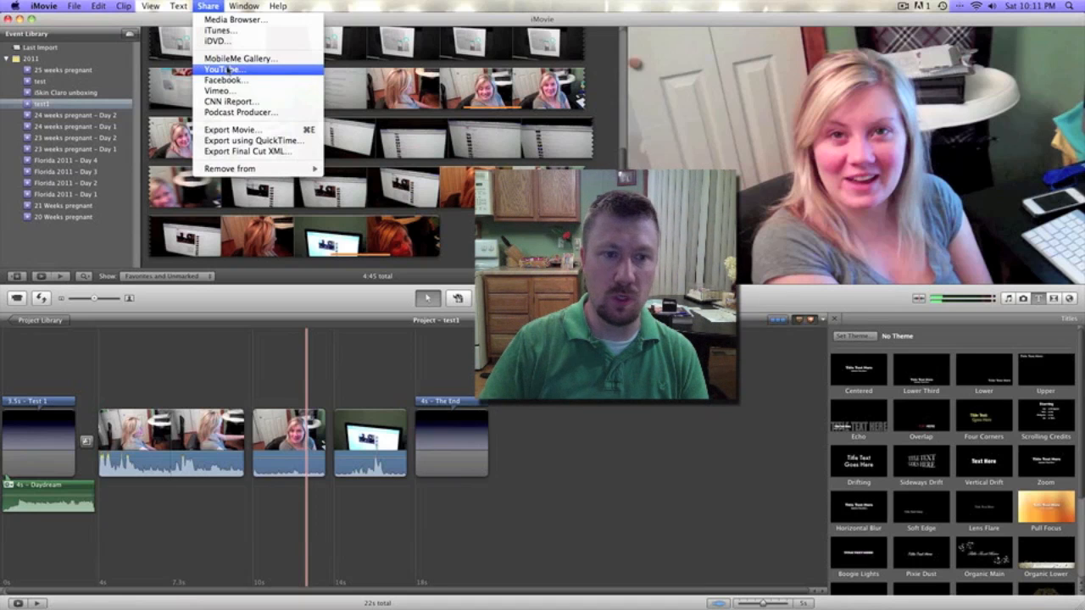
mouse_move(231, 101)
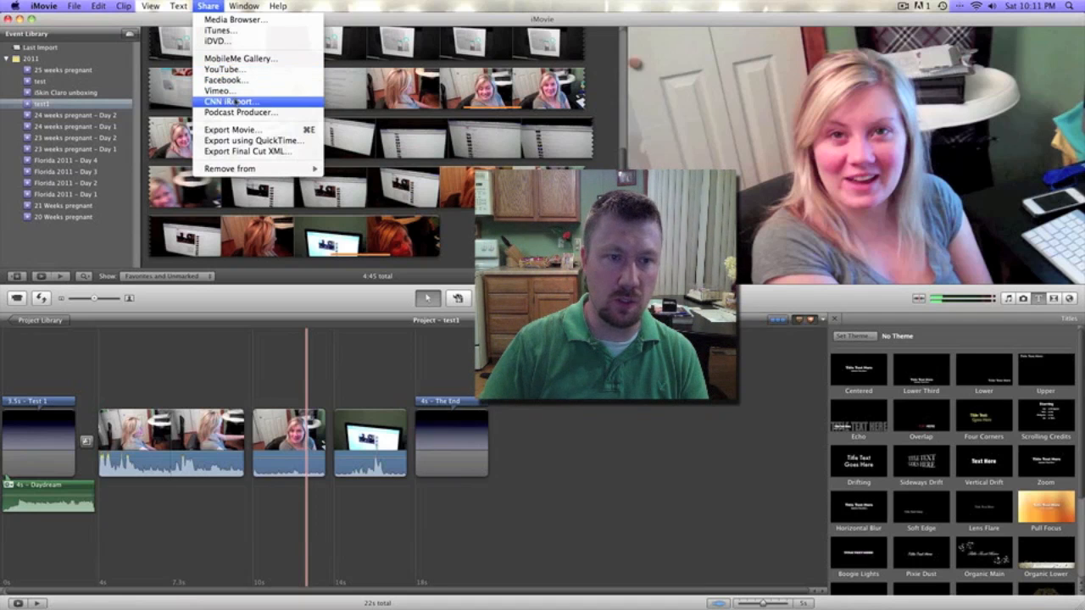
mouse_move(225, 80)
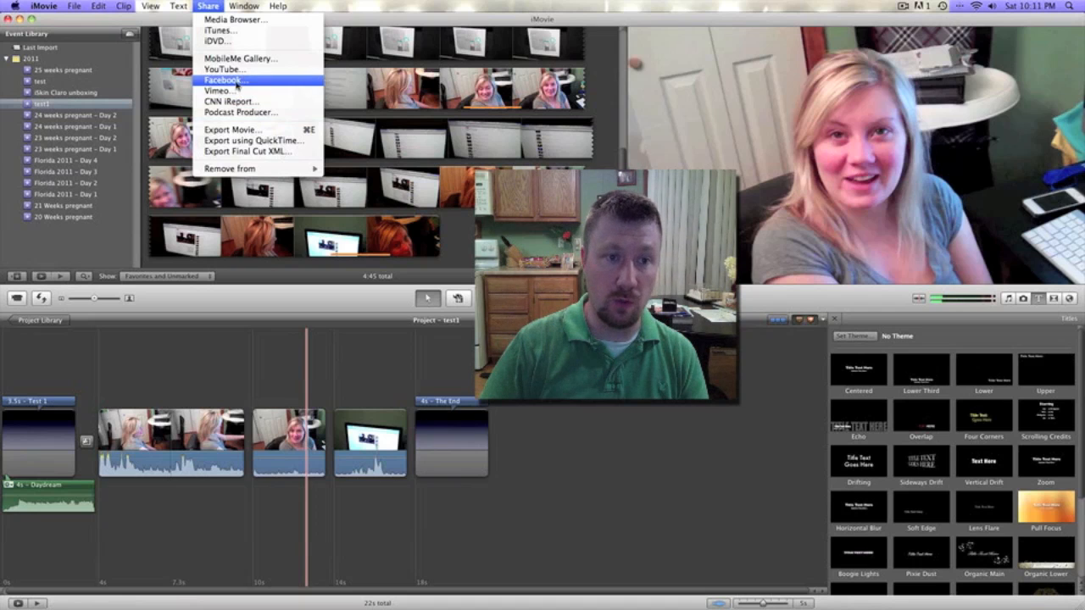